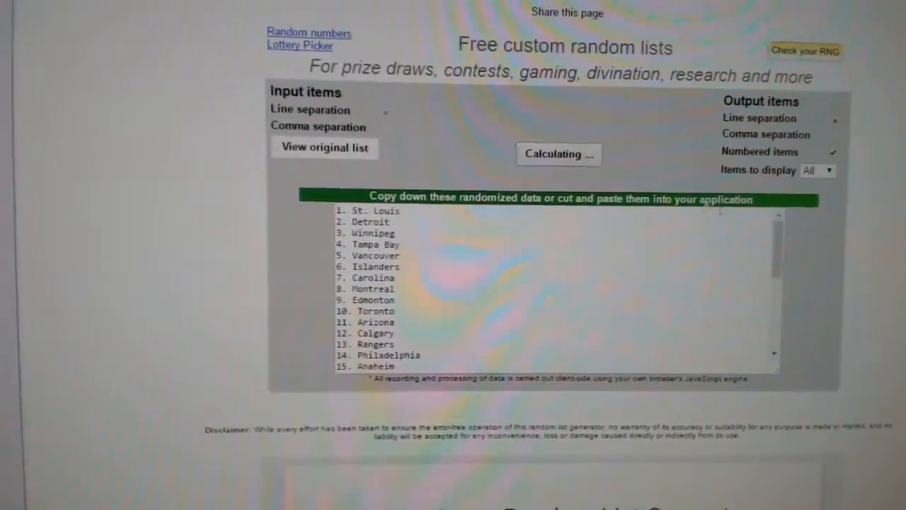
# - Shuffle the pasted paid-participant list into a randomized numbered order
pyautogui.click(559, 155)
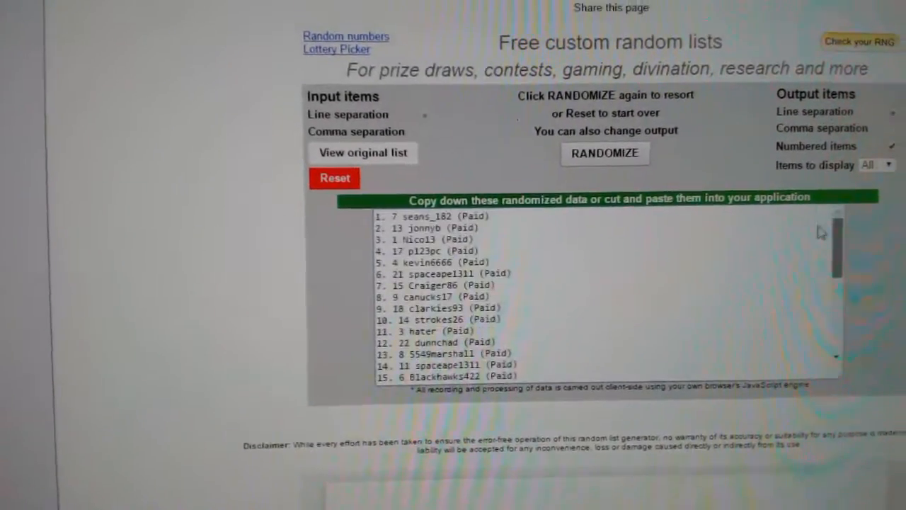
# - Reshuffle the 30 paid participants into a new order and view the timestamp note
pyautogui.click(605, 154)
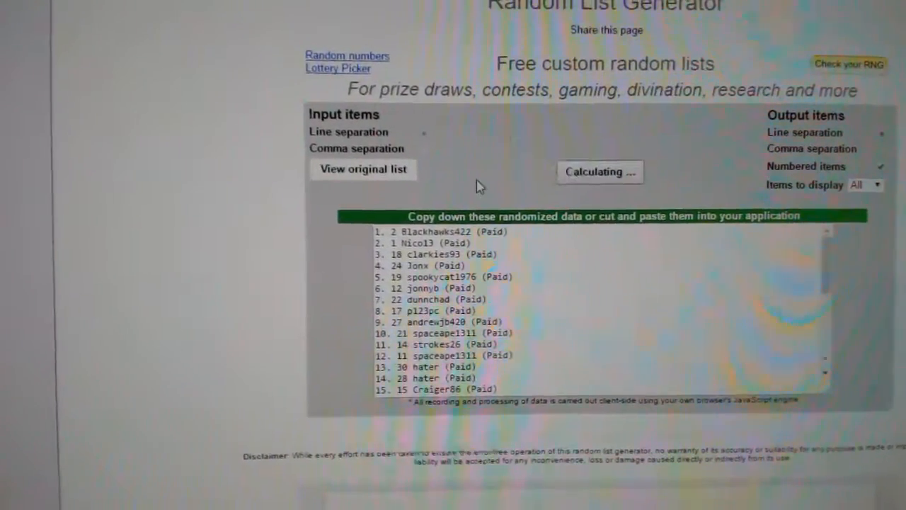
pyautogui.click(600, 172)
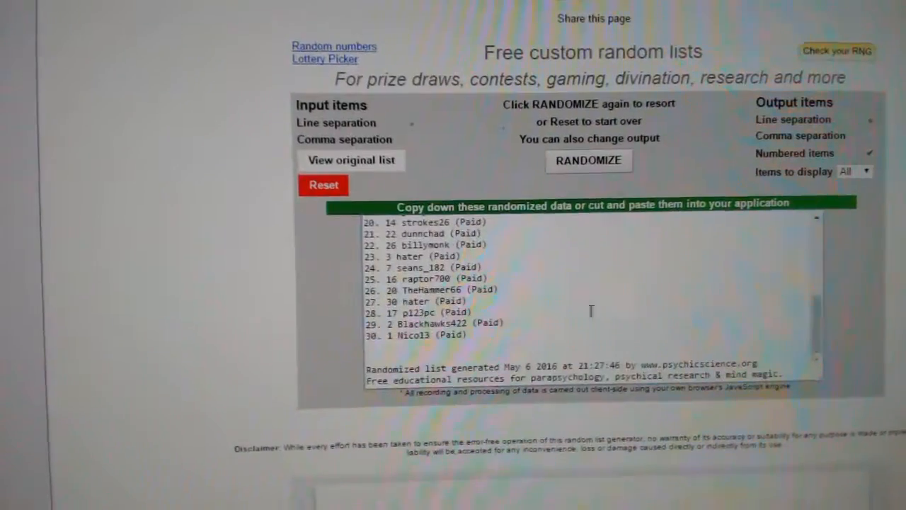
pyautogui.rightClick(449, 255)
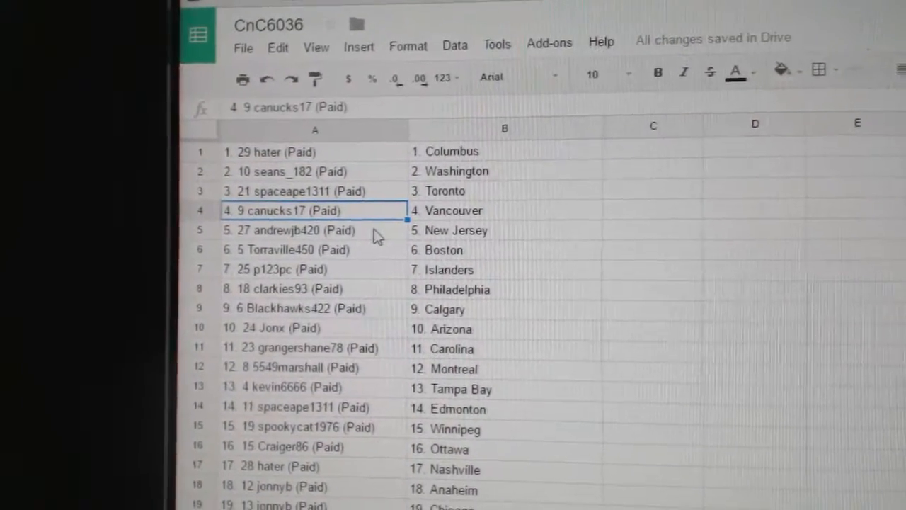
# - Check team pairings for participants 7, 11, 13, 17, 22, 27 and 28 in column A
pyautogui.click(298, 230)
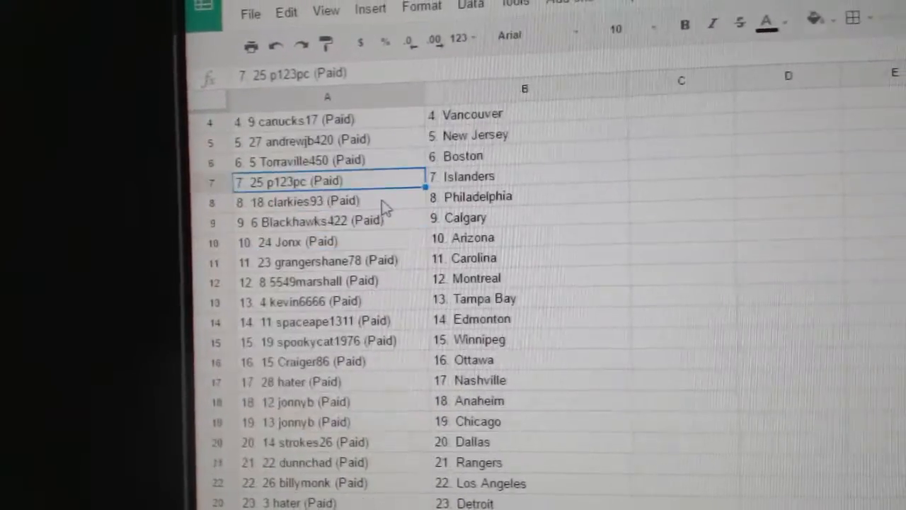
pyautogui.click(318, 221)
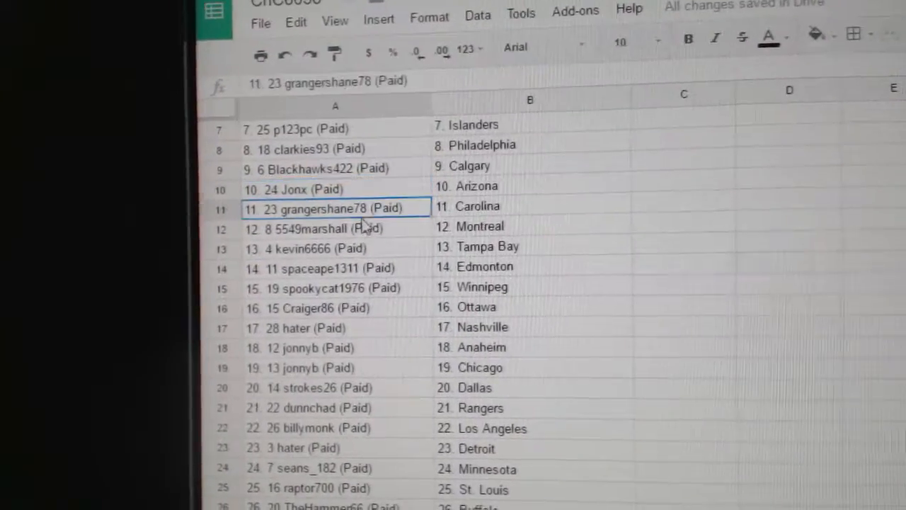
pyautogui.click(339, 227)
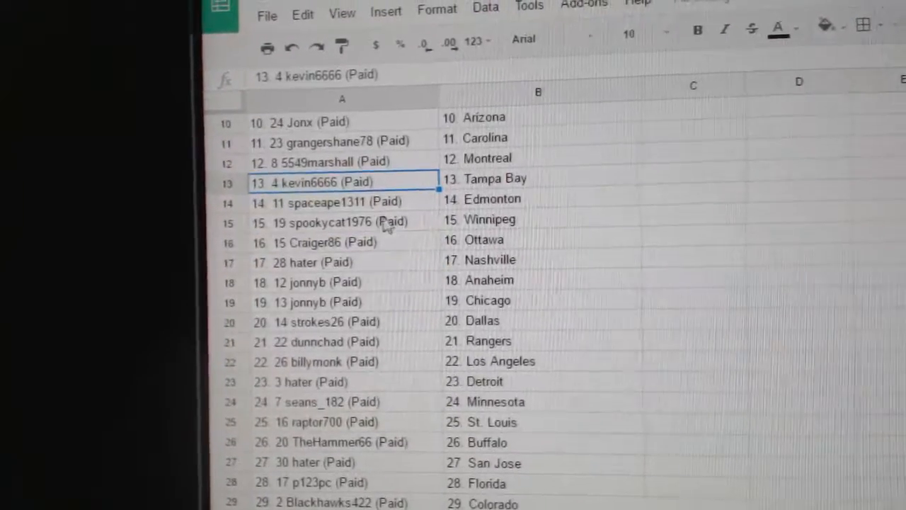
pyautogui.click(344, 222)
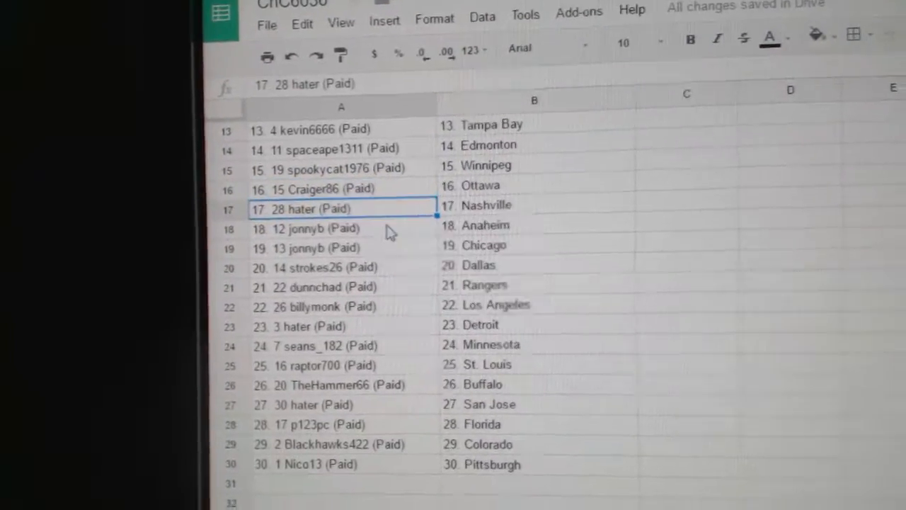
pyautogui.click(344, 262)
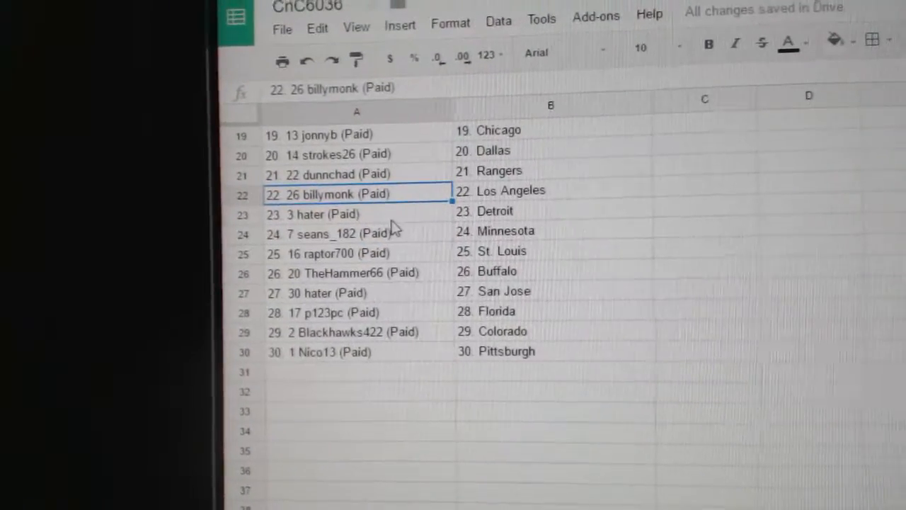
pyautogui.click(340, 240)
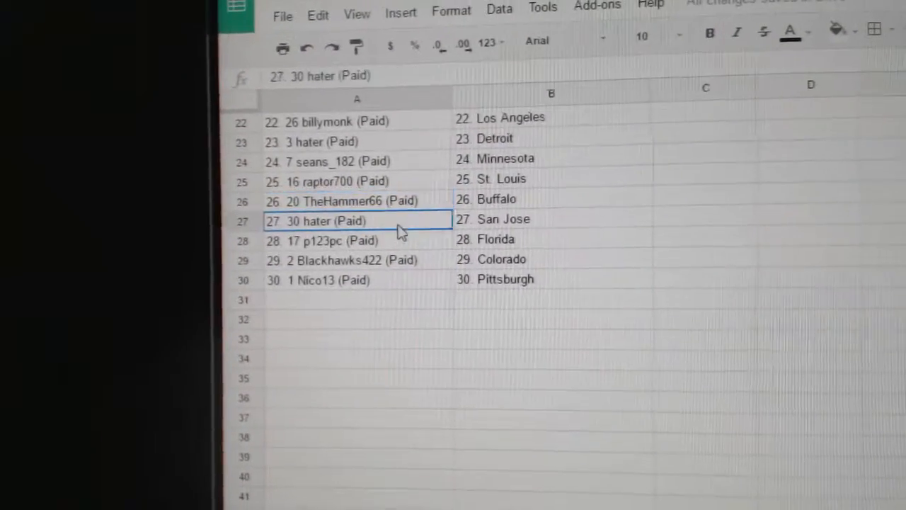
pyautogui.click(320, 240)
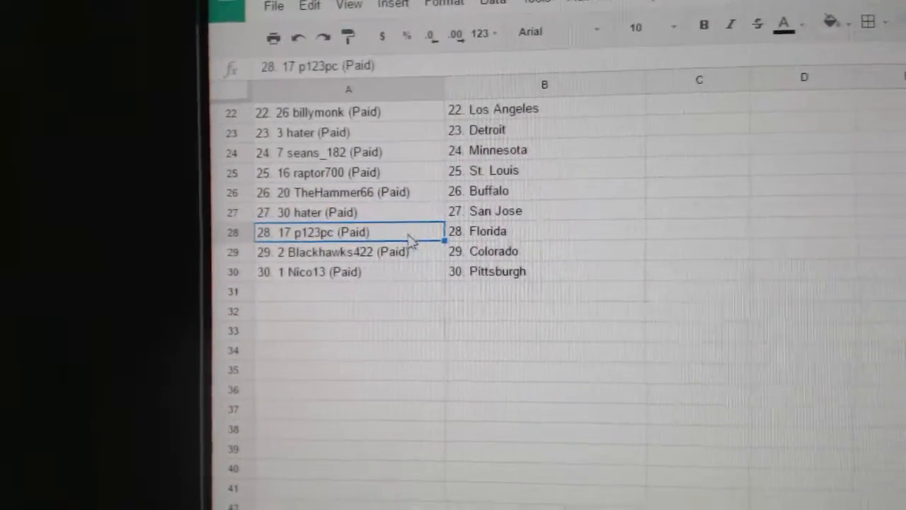